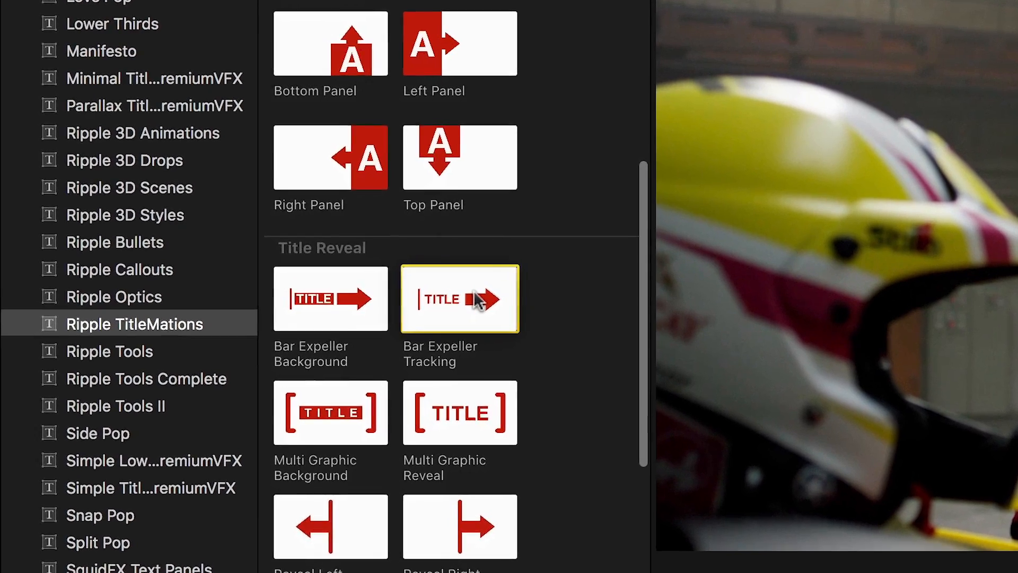
Step: Drag the Bar Expeller Tracking title from Ripple TitleMations onto the timeline over the driver clip
{"action": "scroll", "scroll_direction": "down", "scroll_amount": 3}
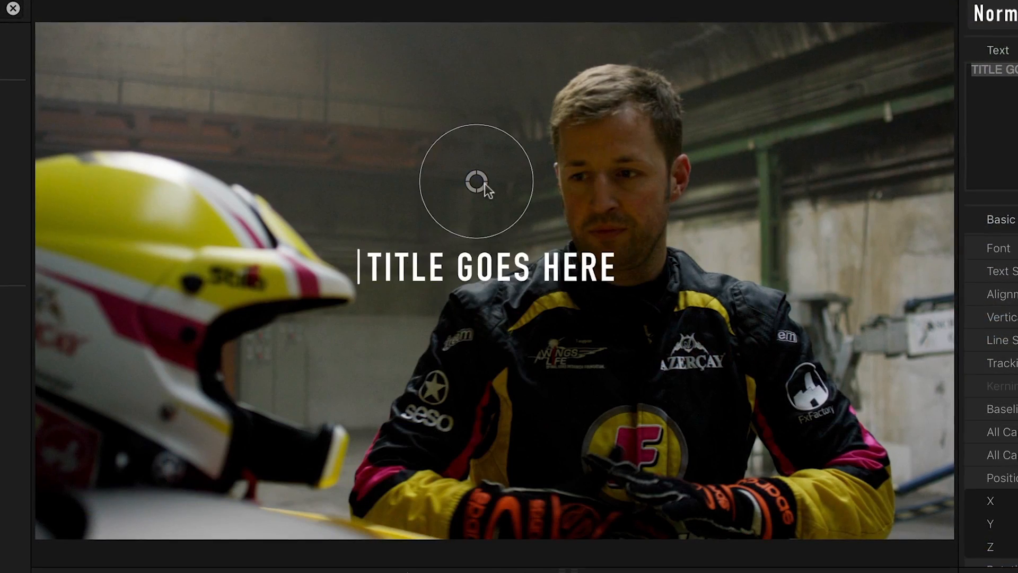
{"action": "left_click_drag", "start_coordinate": [477, 178], "coordinate": [192, 393]}
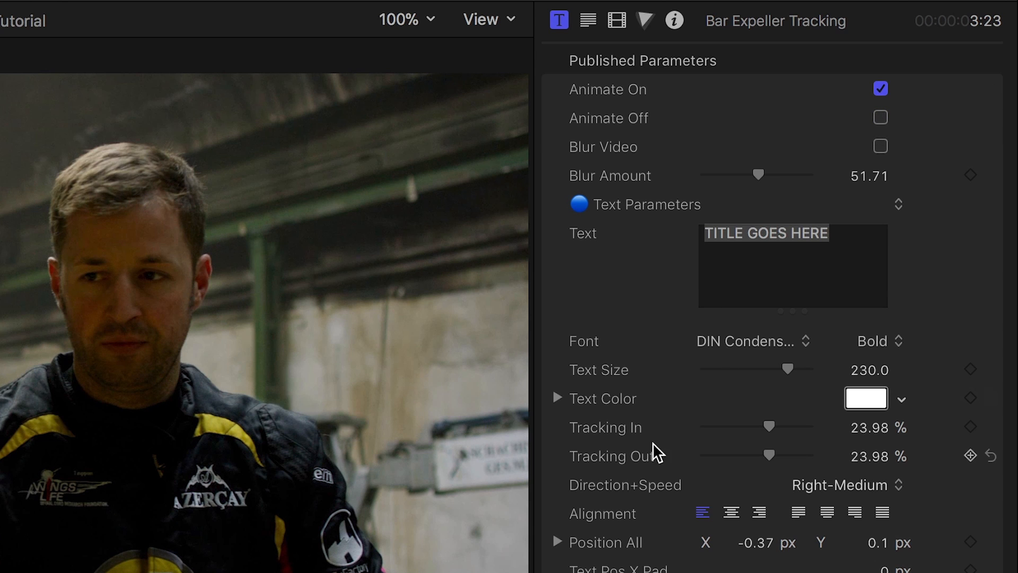
Step: Keep Right-Medium direction, raise Tracking In to 67.17% and enter 'NIKI MAYR-M' as the text
{"action": "left_click", "coordinate": [841, 485]}
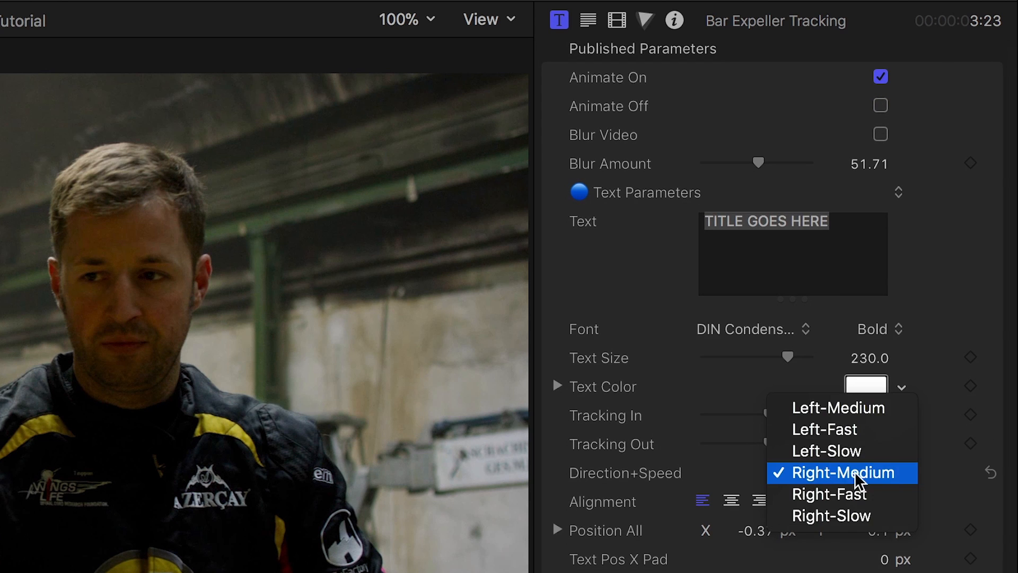
{"action": "left_click", "coordinate": [839, 472]}
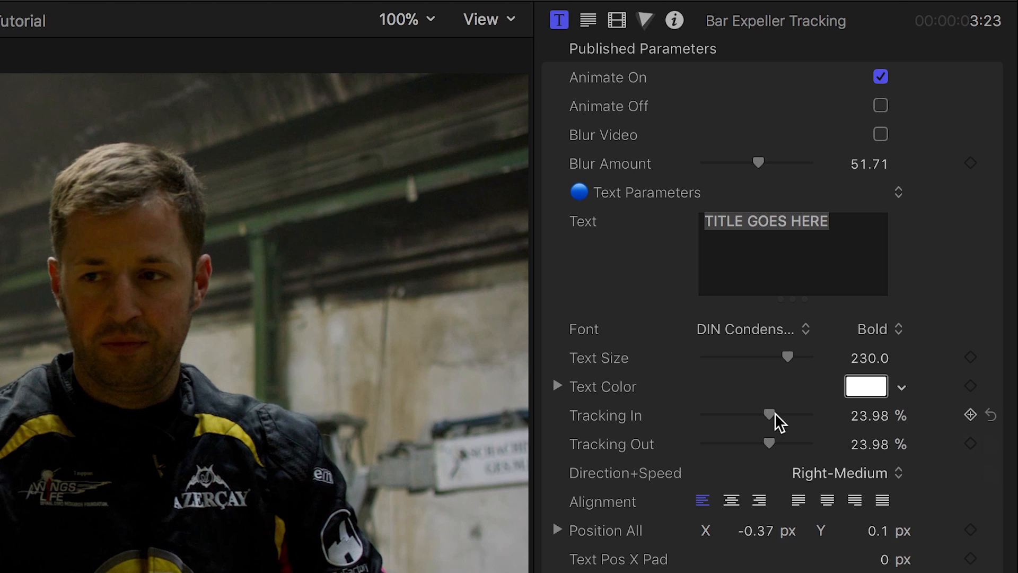
{"action": "left_click_drag", "start_coordinate": [770, 415], "coordinate": [792, 416]}
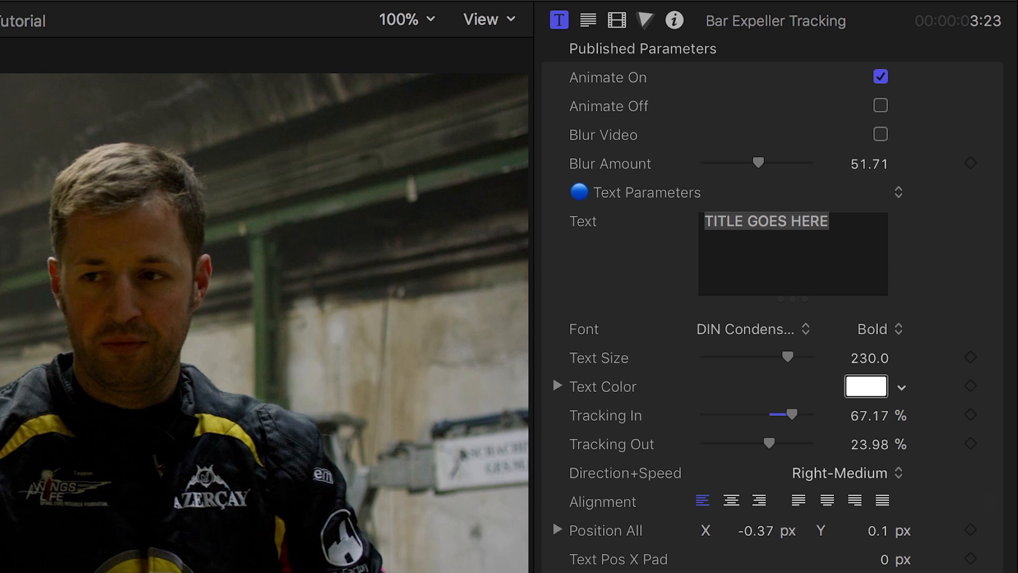
{"action": "type", "text": "NIKI MAYR-M"}
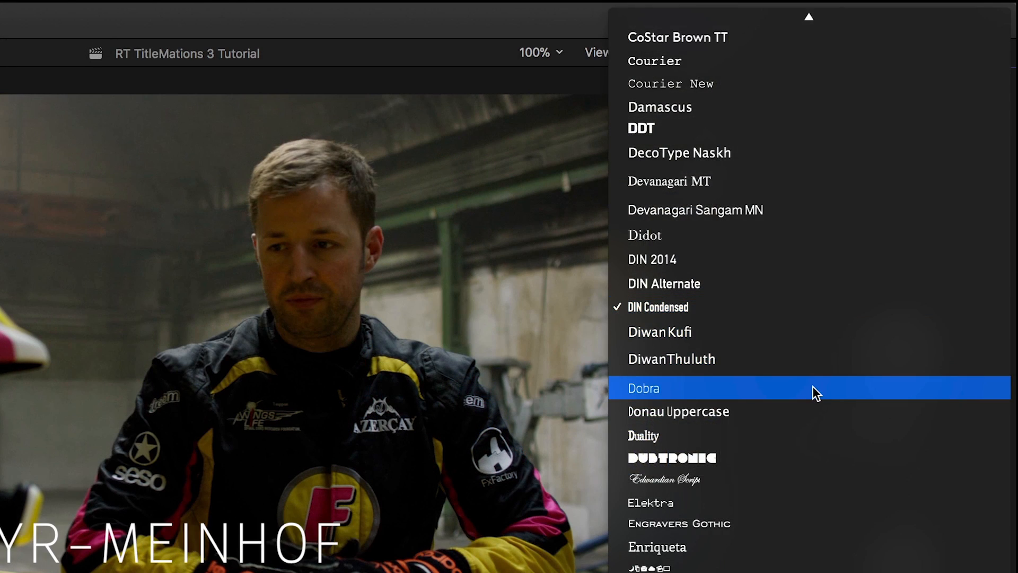
Step: Give the NIKI MAYR-MEINHOF title the Dobra font and a blue bar colour
{"action": "left_click", "coordinate": [643, 388]}
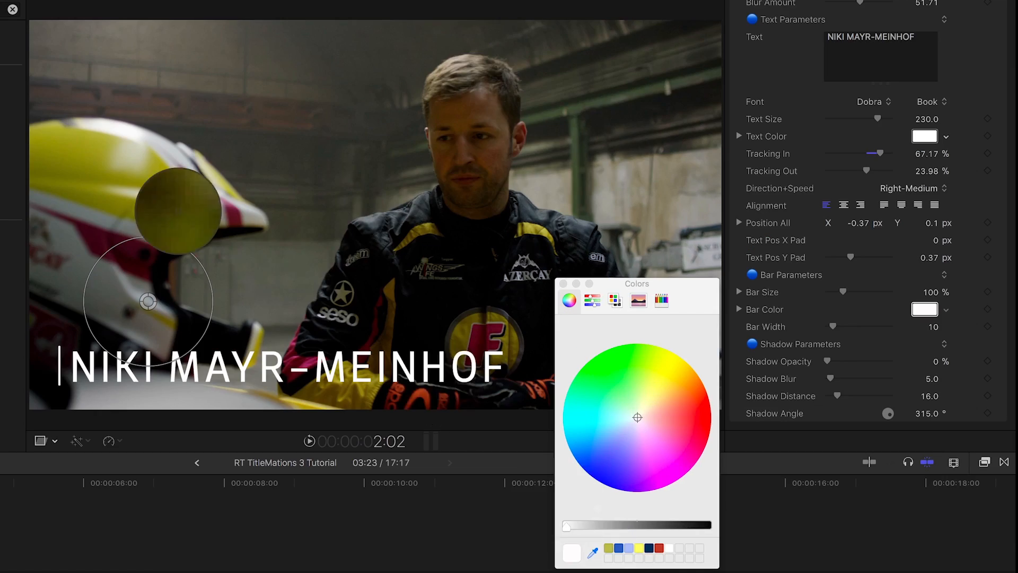
{"action": "left_click", "coordinate": [664, 374]}
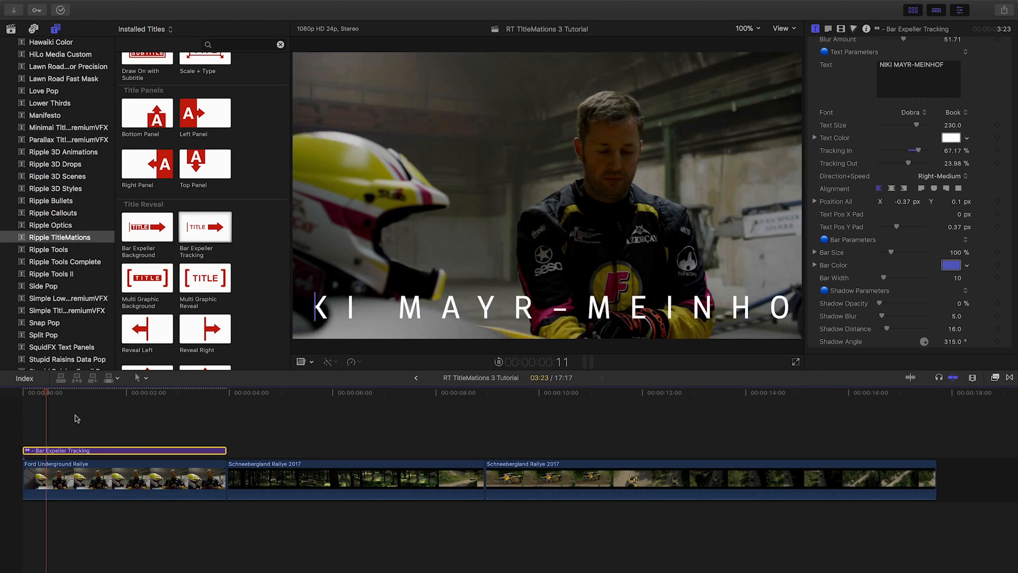
{"action": "left_click", "coordinate": [140, 393]}
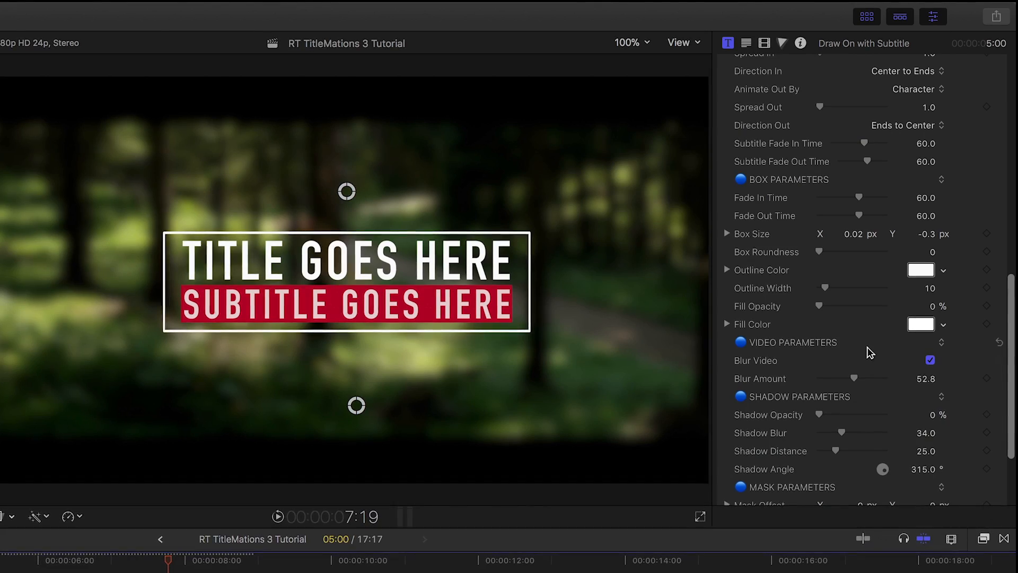
Step: Title the box SCHNEEBERGLAND / RALLYE 2018 and make the subtitle background blue
{"action": "left_click", "coordinate": [930, 362]}
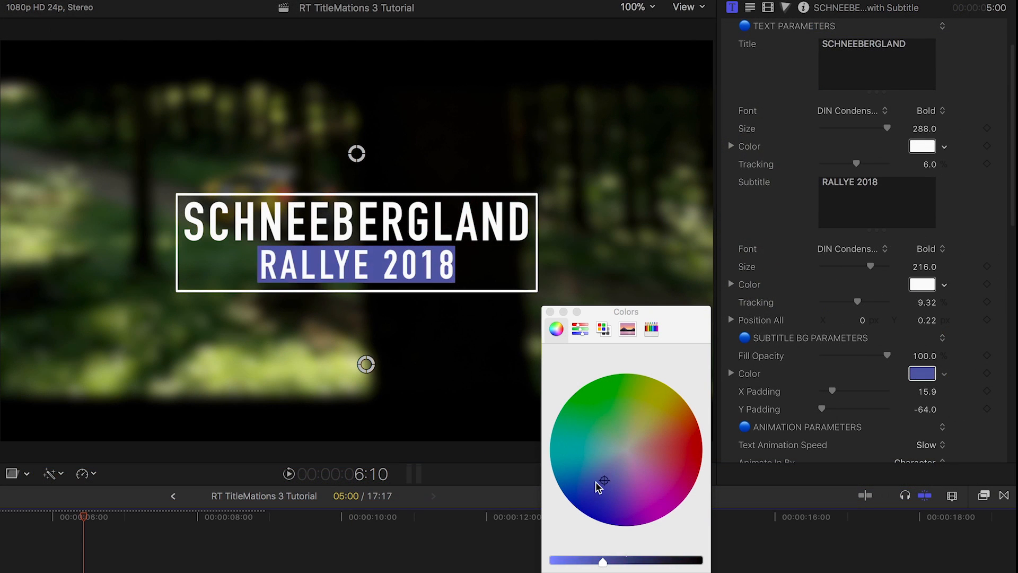
{"action": "left_click", "coordinate": [587, 489]}
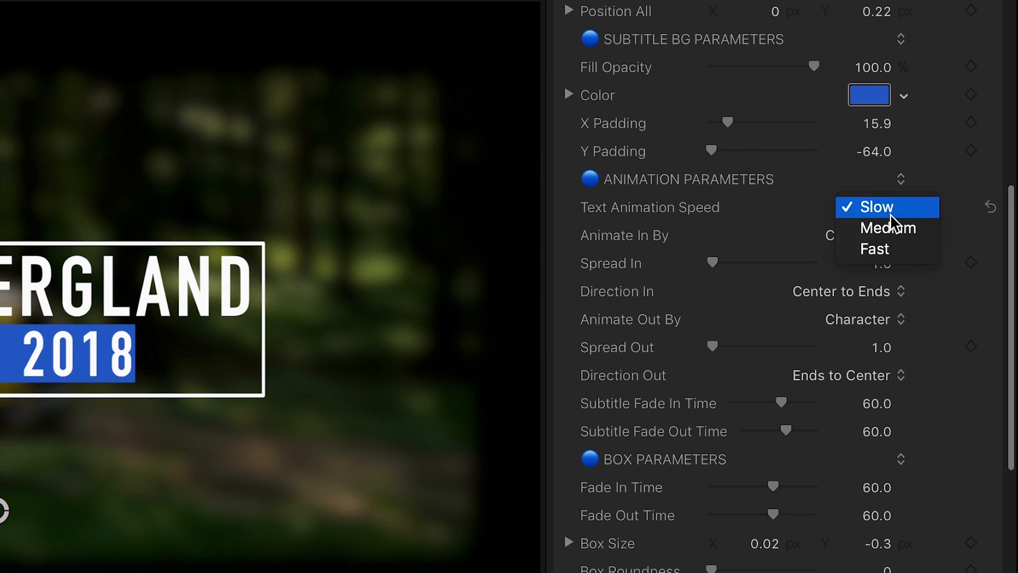
{"action": "mouse_move", "coordinate": [887, 228]}
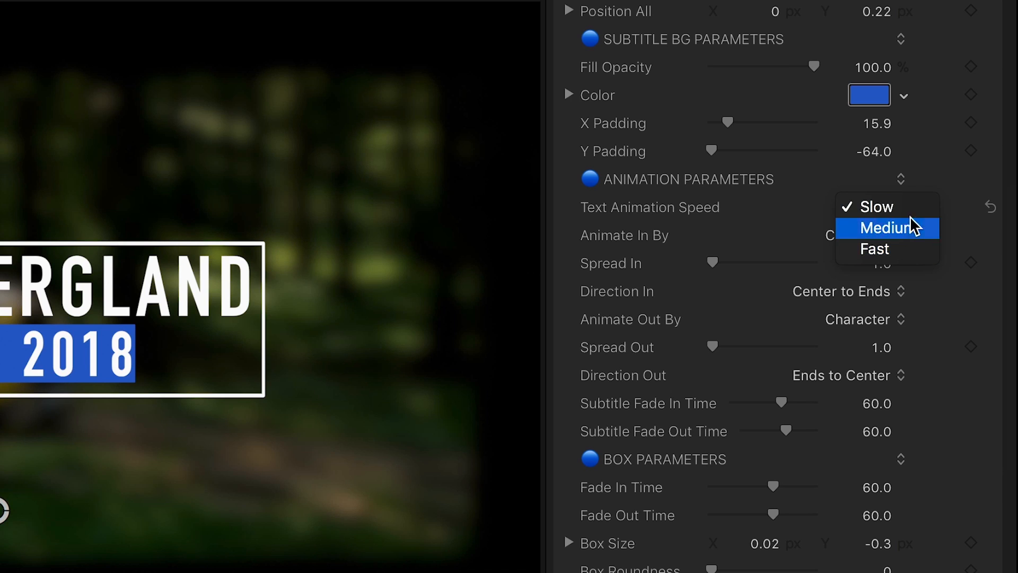
{"action": "left_click", "coordinate": [878, 207]}
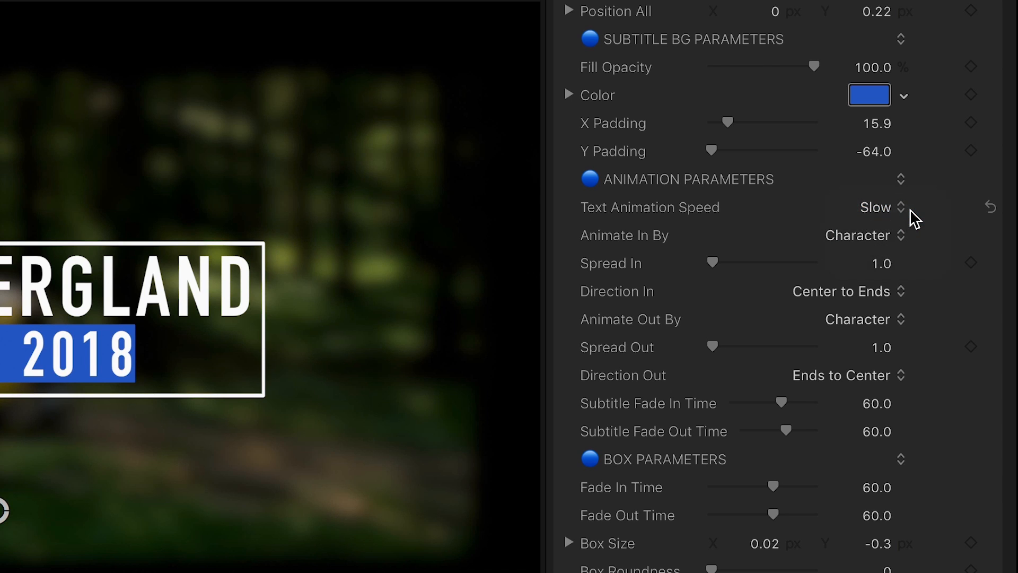
{"action": "left_click", "coordinate": [857, 236]}
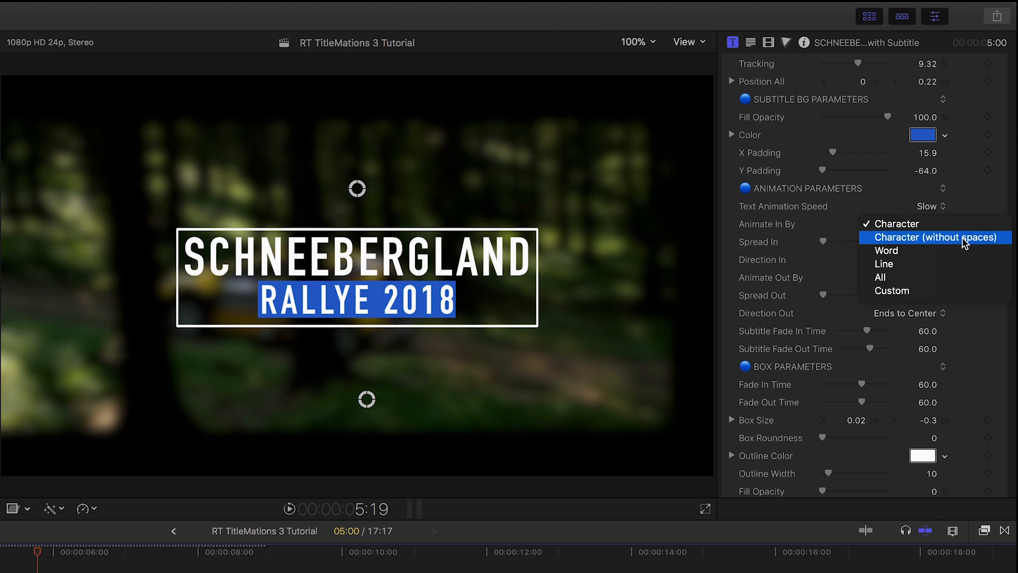
{"action": "mouse_move", "coordinate": [961, 280]}
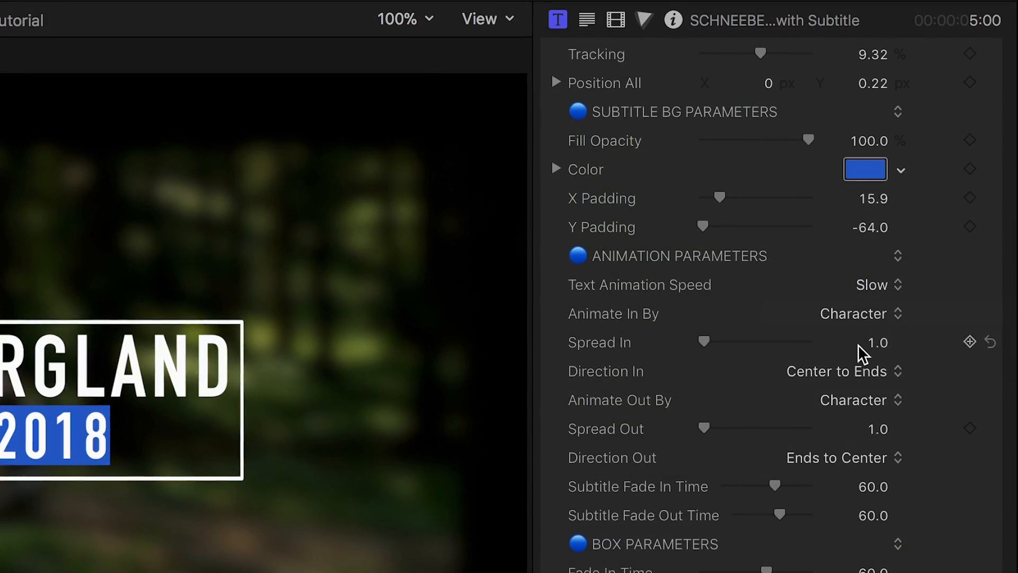
{"action": "left_click", "coordinate": [838, 371]}
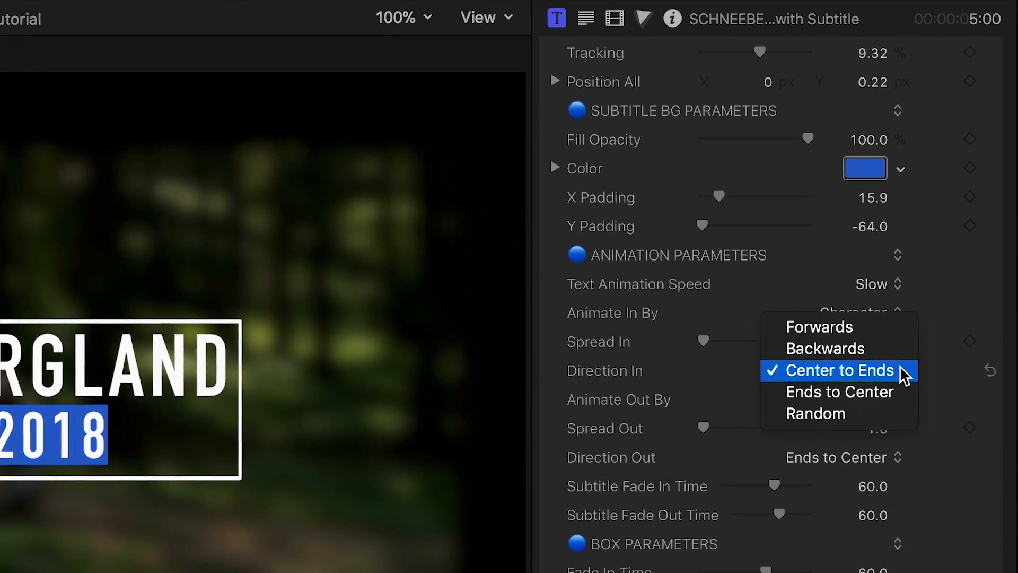
{"action": "mouse_move", "coordinate": [838, 413]}
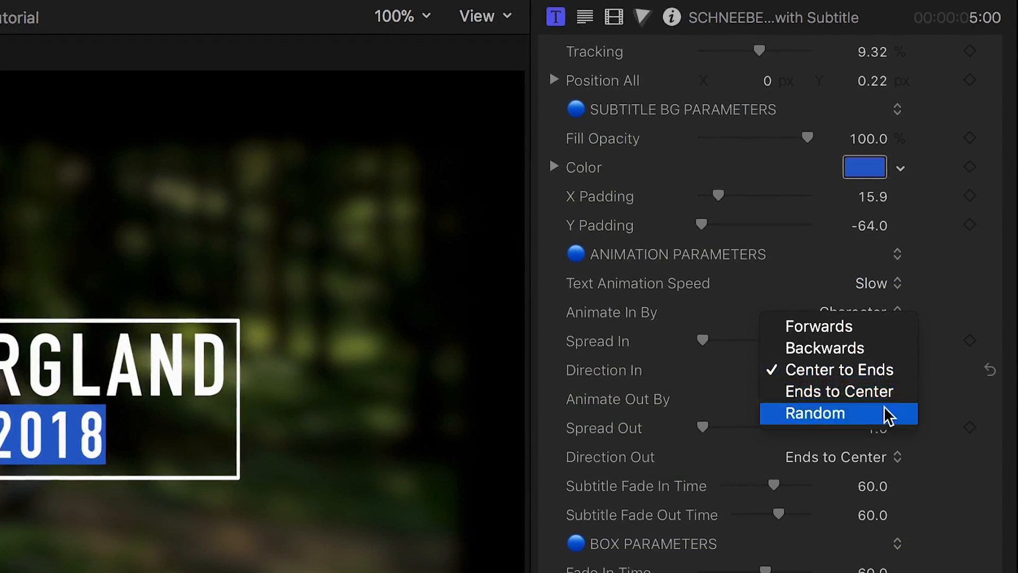
{"action": "left_click", "coordinate": [814, 413]}
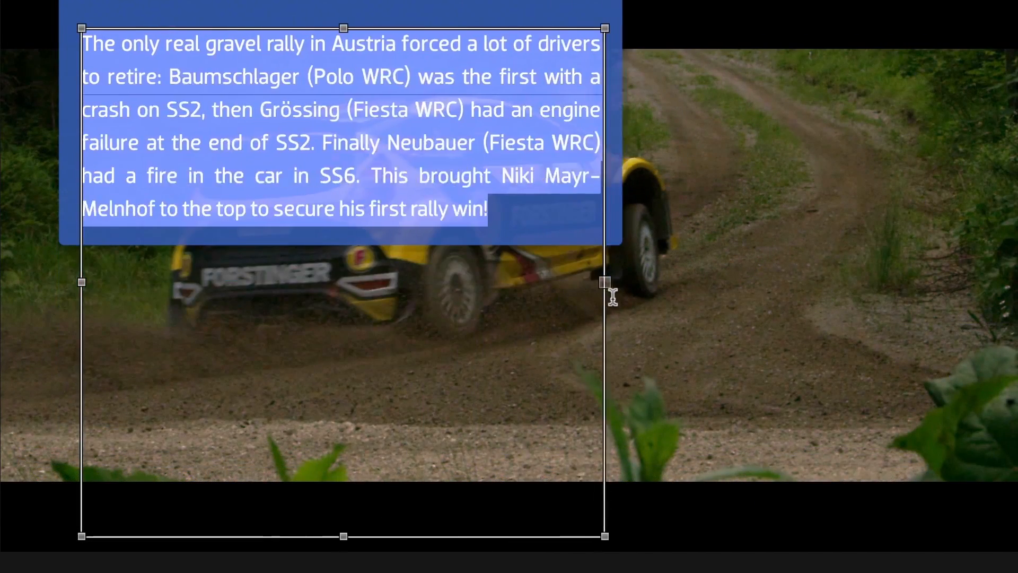
Step: Drag the text panel's right handle outward so the rally paragraph wraps into longer lines
{"action": "left_click_drag", "start_coordinate": [606, 282], "coordinate": [614, 291]}
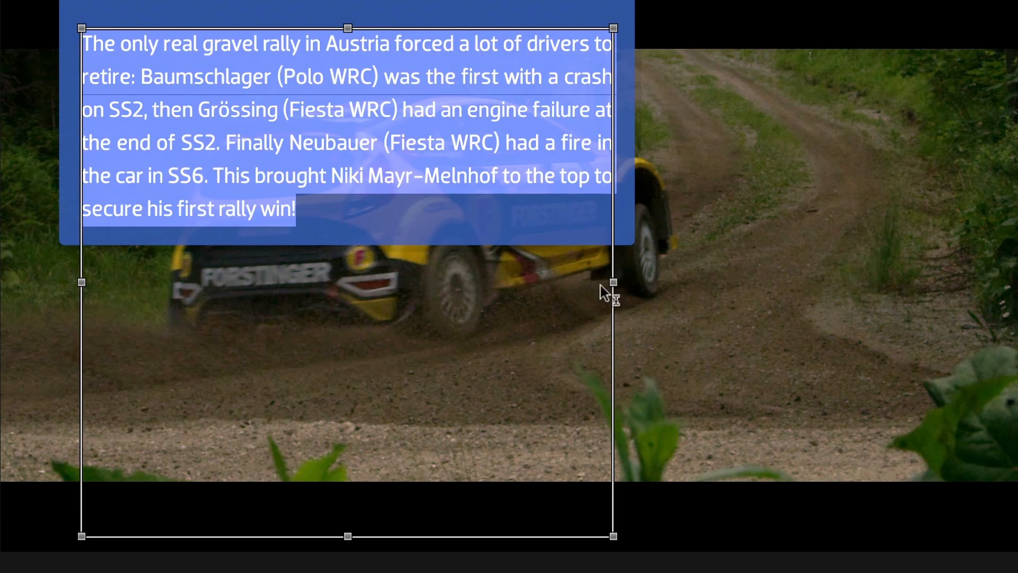